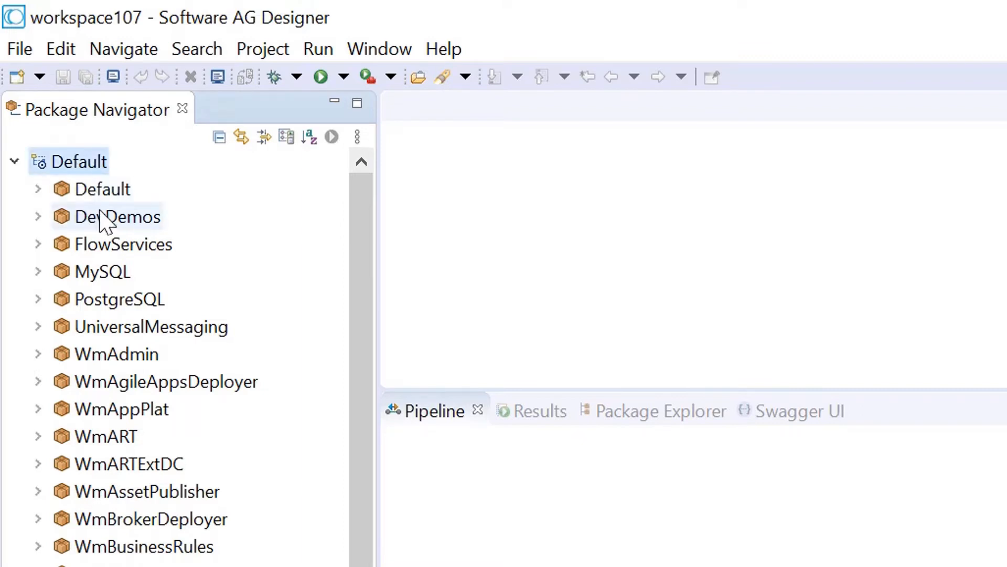
- Expand FlowServices down to the logics folder and bring up its New submenu
{"action": "left_click", "coordinate": [38, 244]}
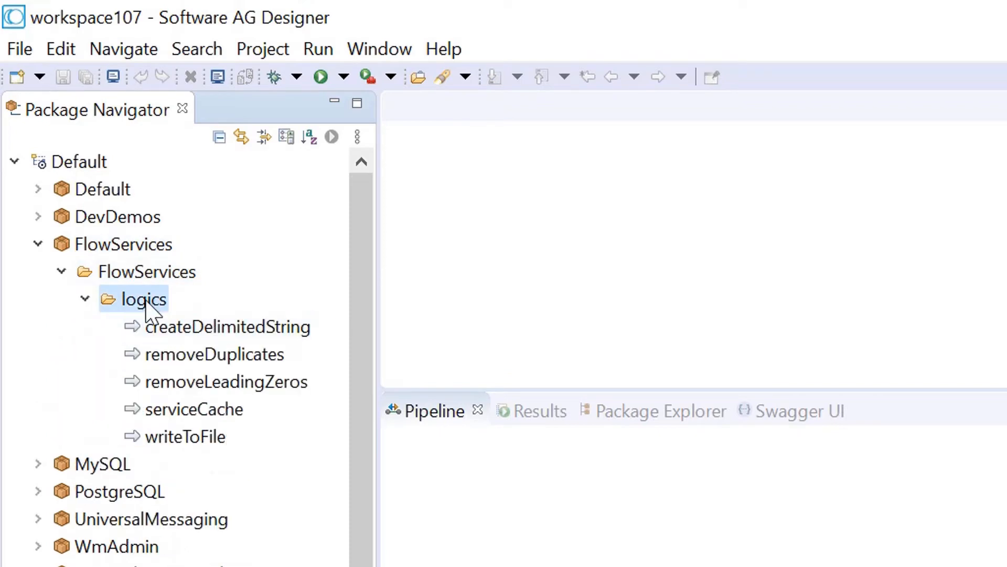
{"action": "right_click", "coordinate": [144, 299]}
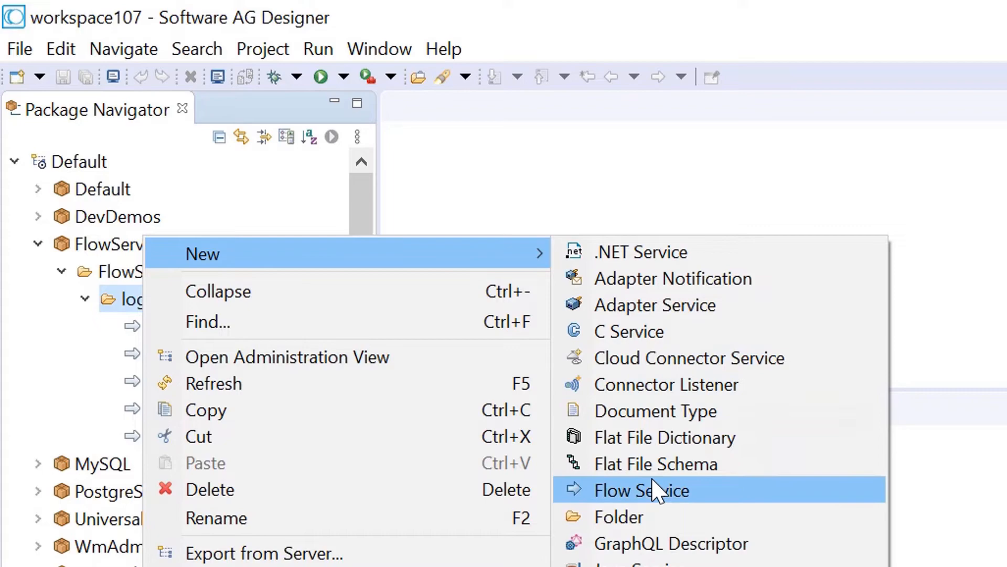
- Create a Flow Service named determinePaymentMode in the logics folder
{"action": "left_click", "coordinate": [641, 490]}
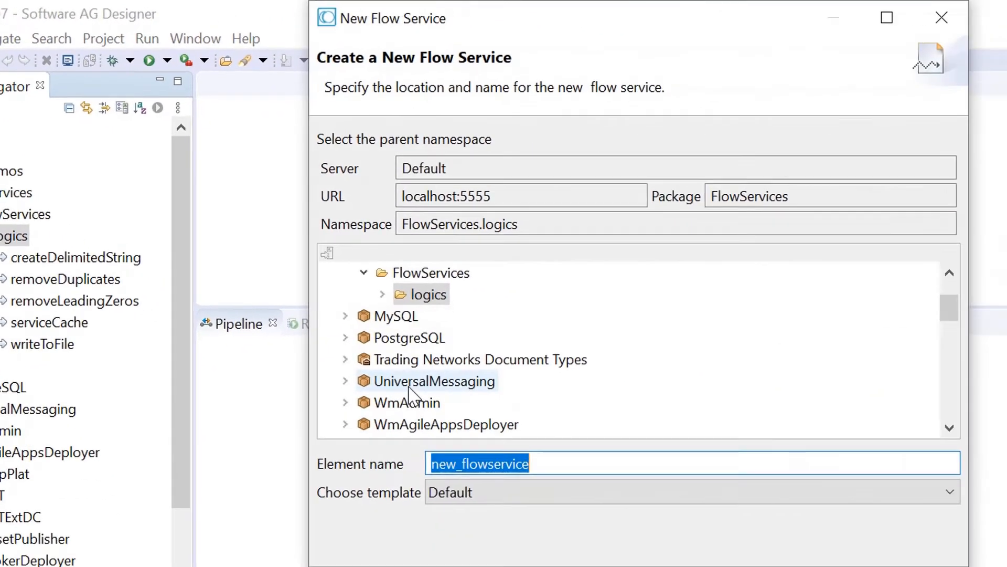
{"action": "type", "text": "d"}
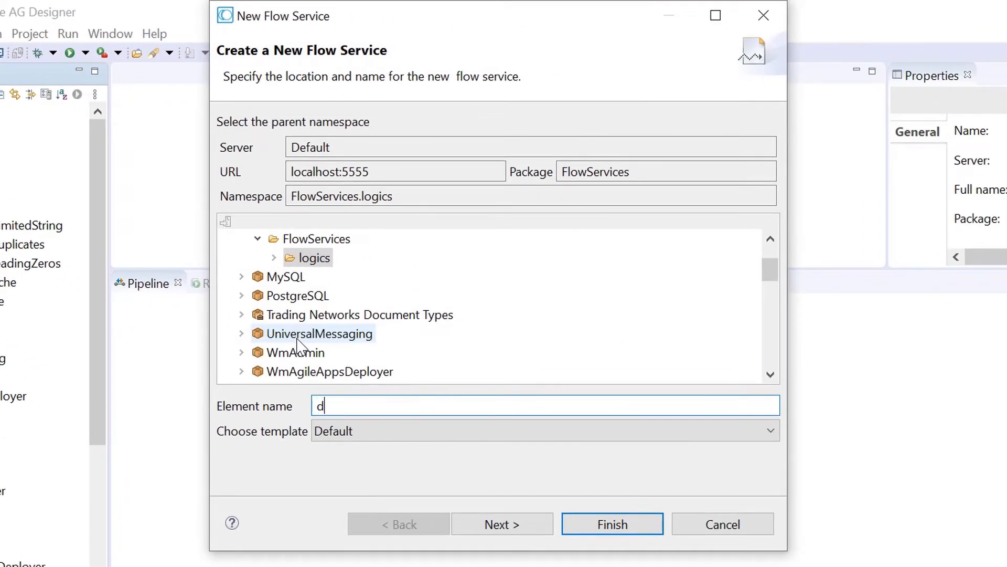
{"action": "type", "text": "etermine"}
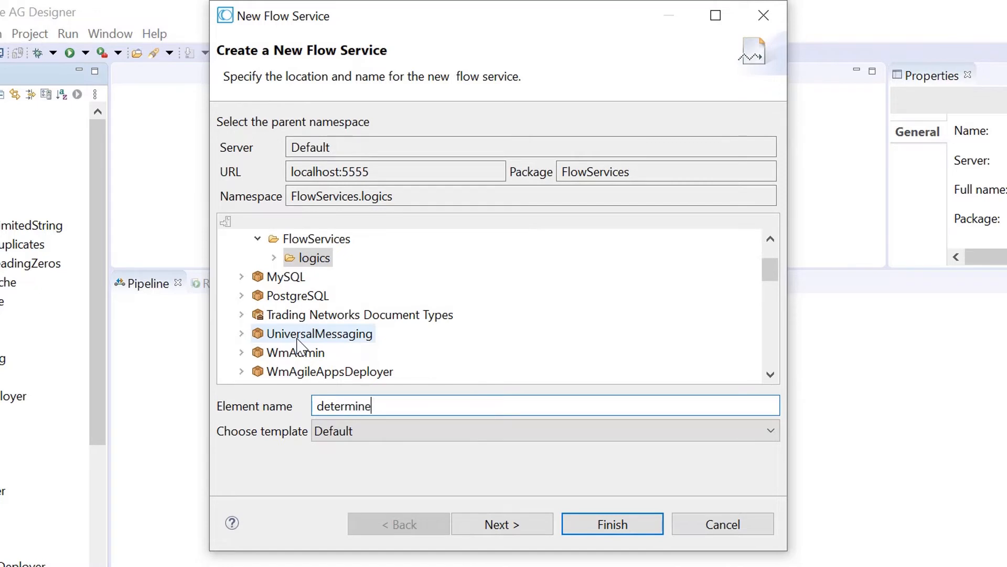
{"action": "type", "text": "Paym"}
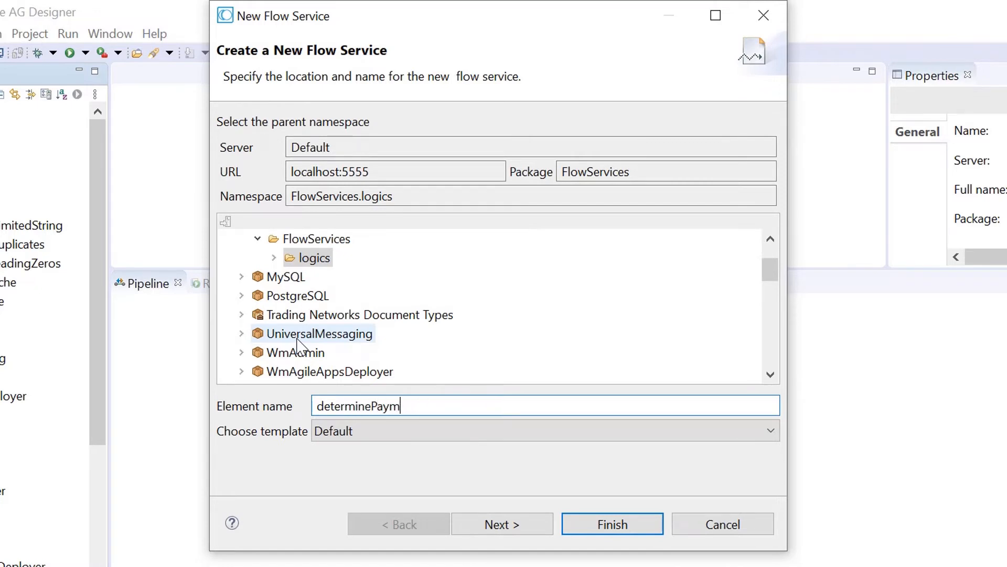
{"action": "type", "text": "entMode"}
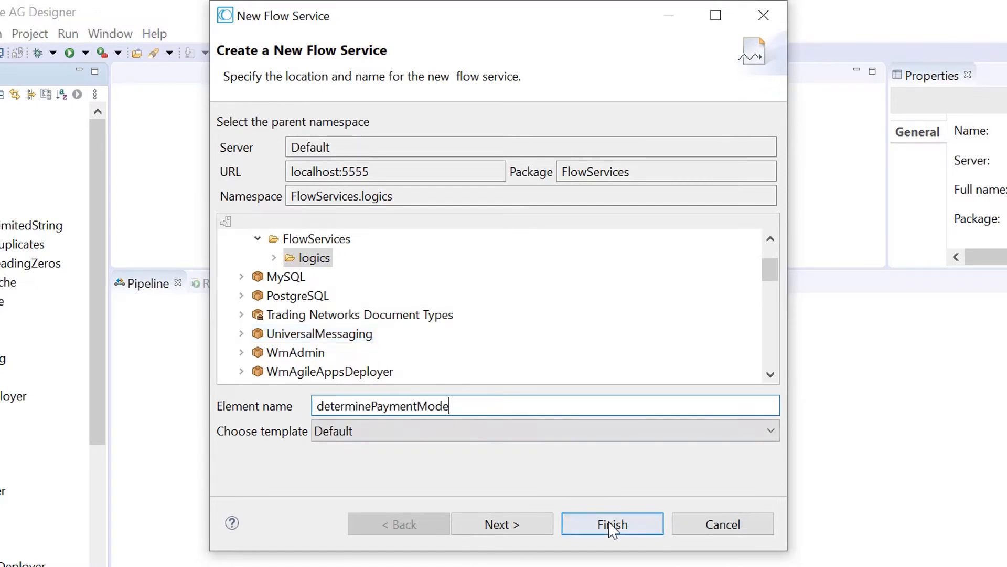
{"action": "left_click", "coordinate": [611, 524]}
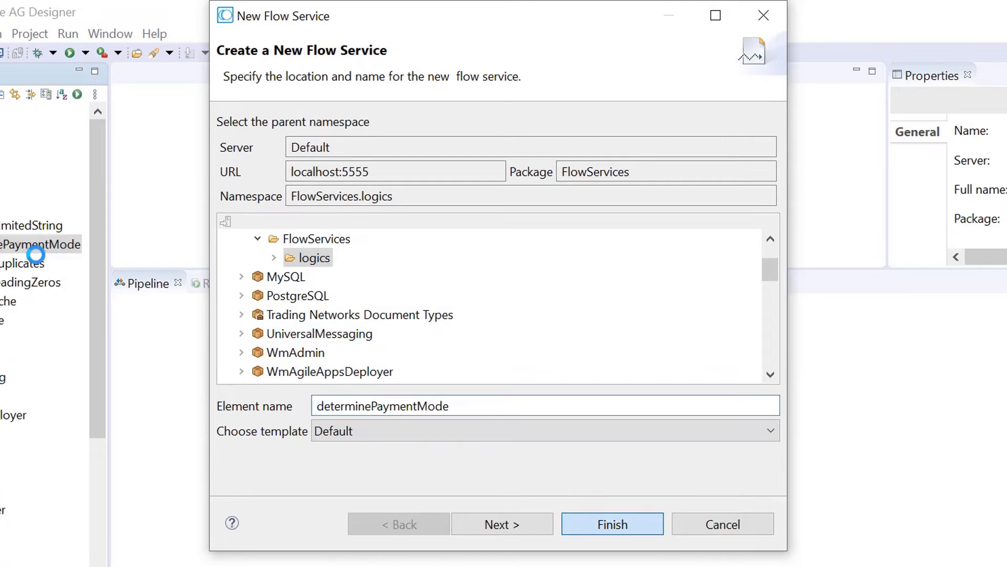
- Define String input paymentIn and String output paymentOut for the service, then return to Tree view
{"action": "left_click", "coordinate": [611, 524]}
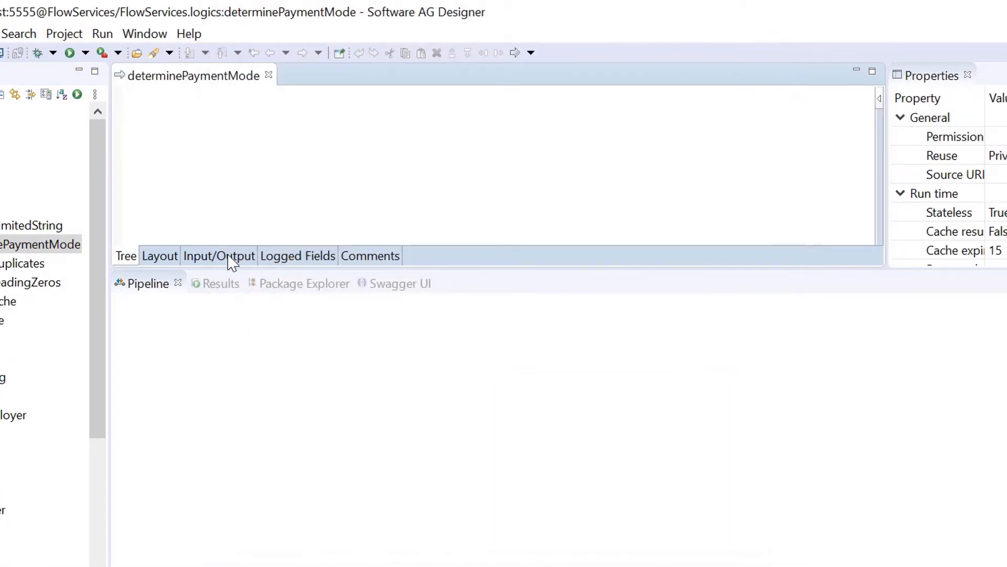
{"action": "left_click", "coordinate": [218, 255]}
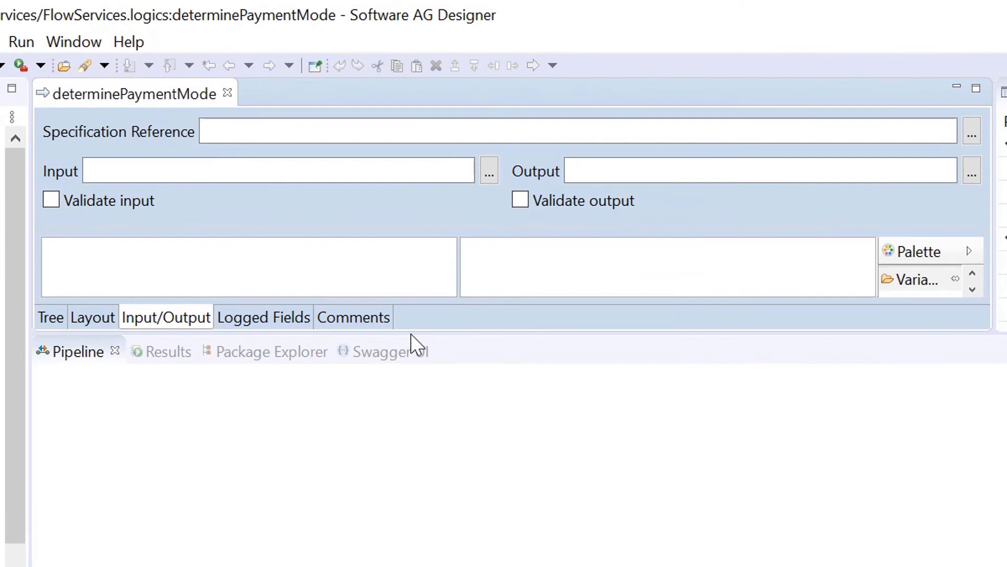
{"action": "left_click", "coordinate": [927, 279]}
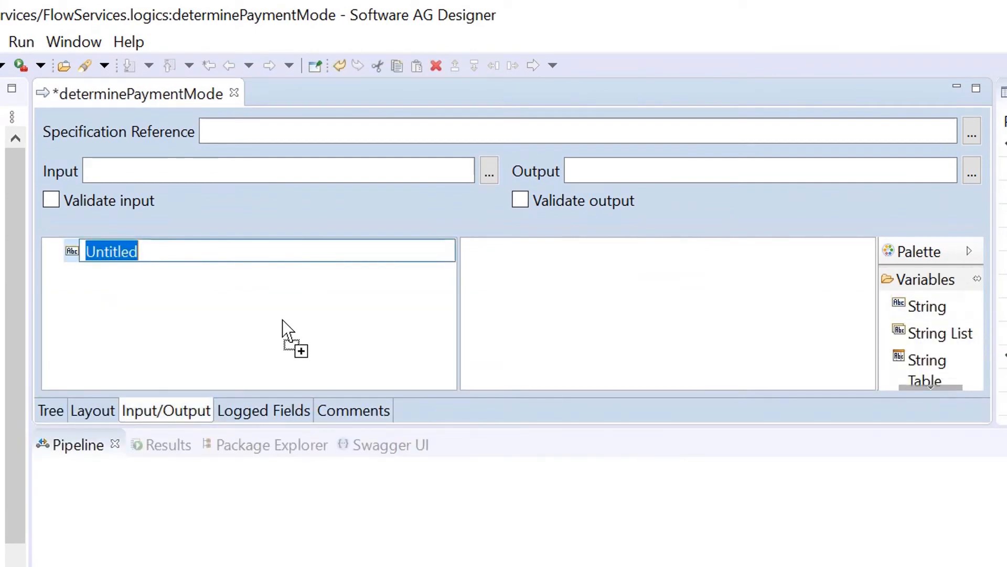
{"action": "type", "text": "paymentIn"}
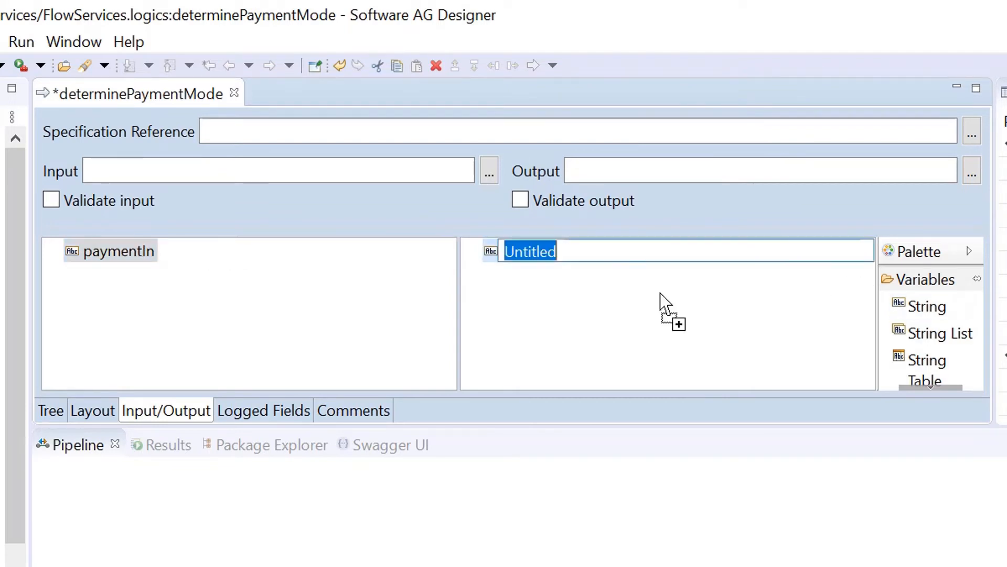
{"action": "type", "text": "paymentOut"}
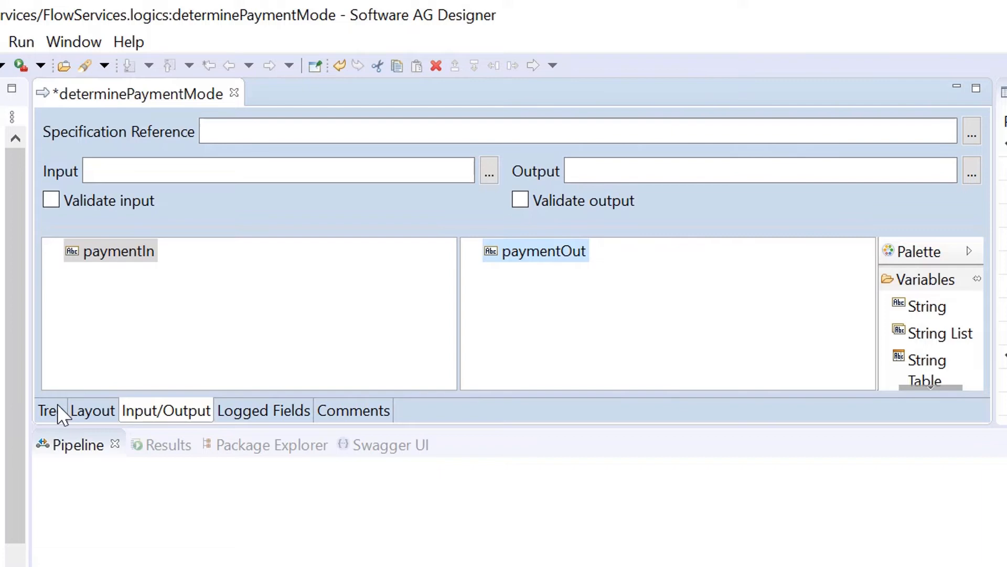
{"action": "left_click", "coordinate": [50, 411]}
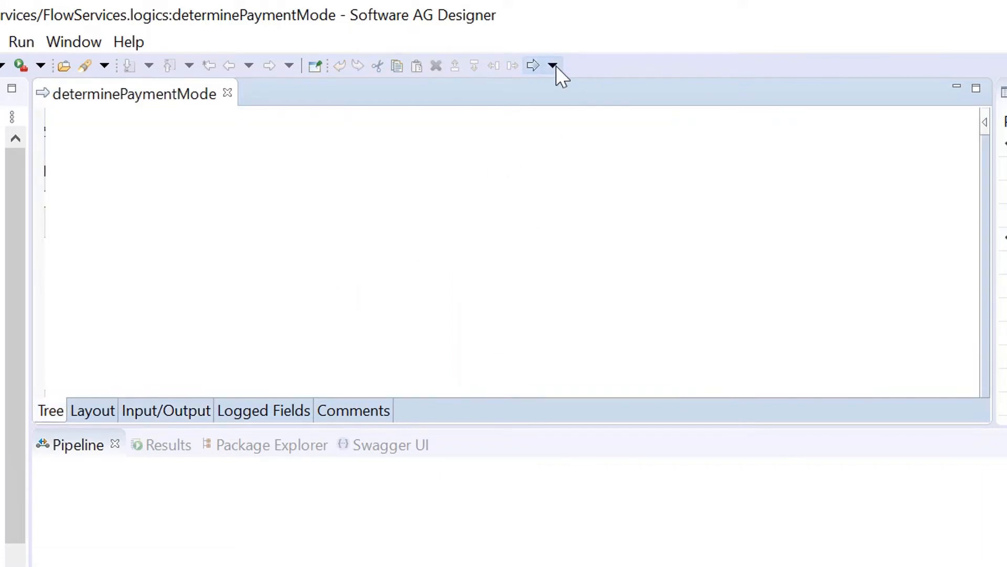
- Insert a MAP step and link Pipeline In paymentIn to Pipeline Out paymentOut
{"action": "left_click", "coordinate": [532, 65]}
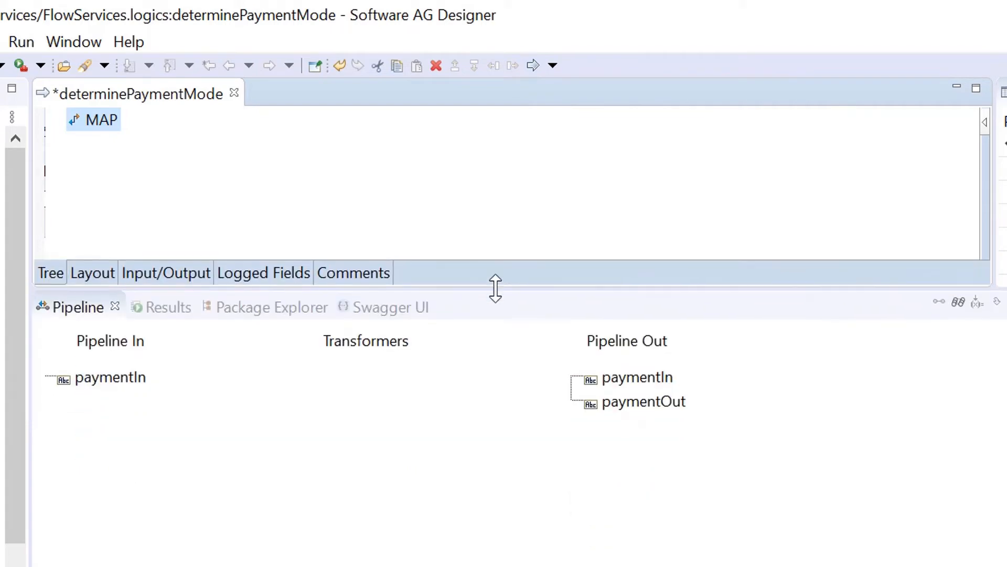
{"action": "mouse_move", "coordinate": [463, 510]}
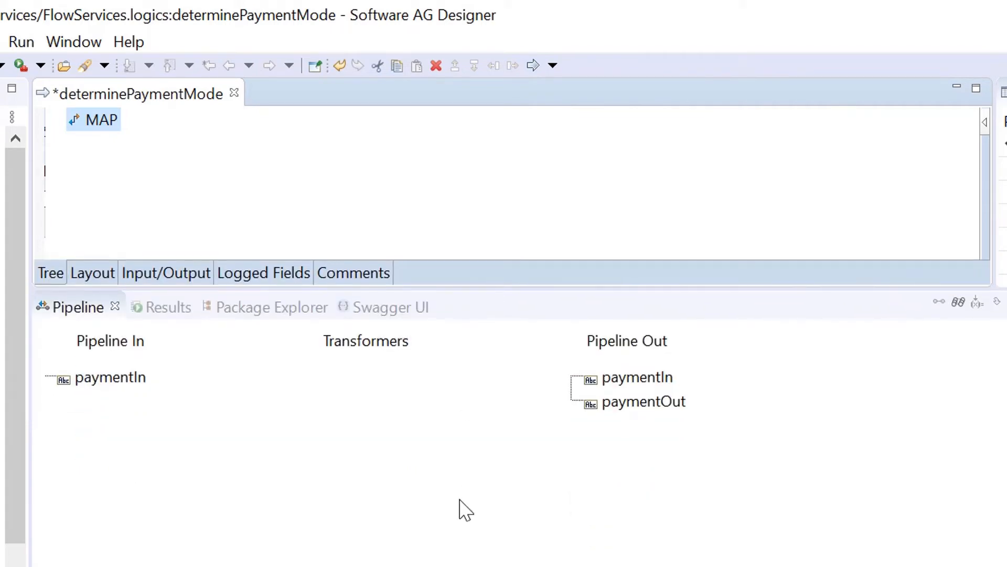
{"action": "left_click", "coordinate": [110, 377]}
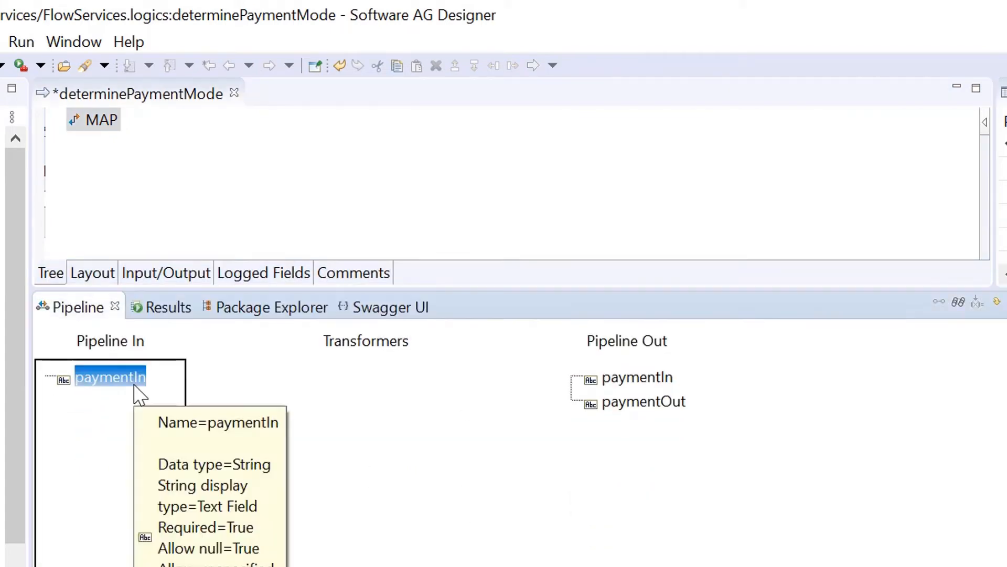
{"action": "left_click", "coordinate": [644, 402]}
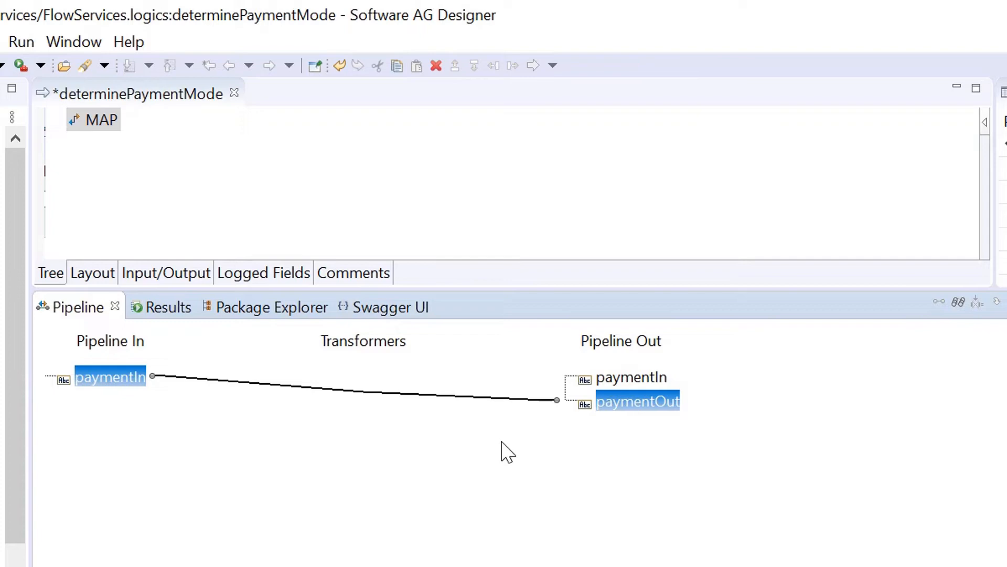
{"action": "mouse_move", "coordinate": [121, 382]}
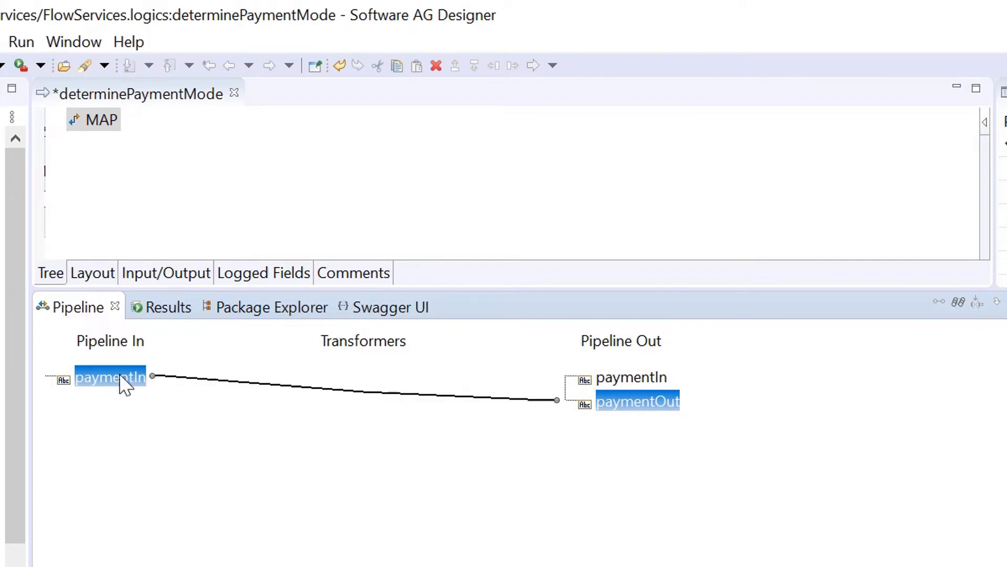
{"action": "mouse_move", "coordinate": [115, 385]}
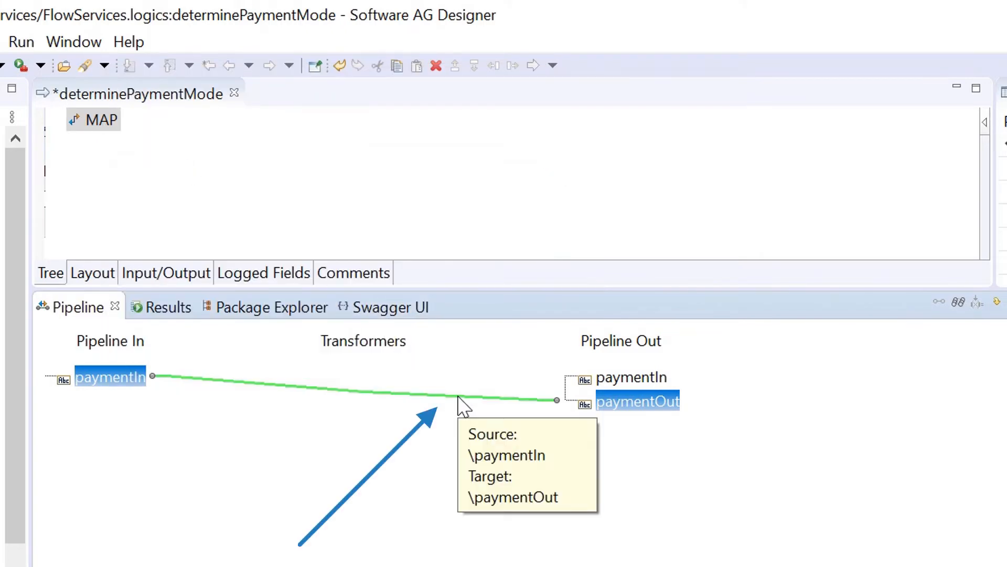
{"action": "mouse_move", "coordinate": [976, 218]}
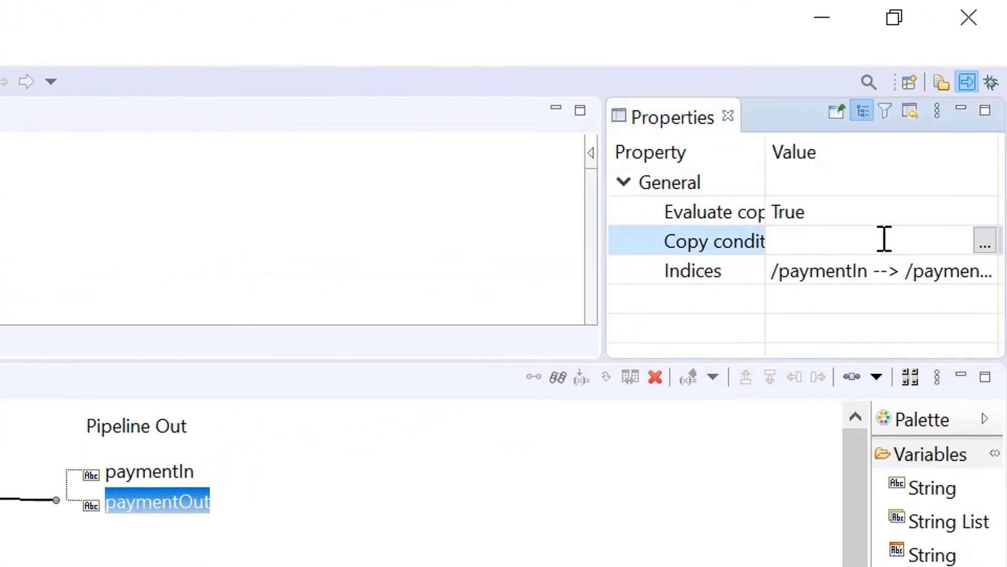
- Set the link's copy condition to %paymentIn% = /[^ ]/ and confirm it
{"action": "left_click", "coordinate": [986, 241]}
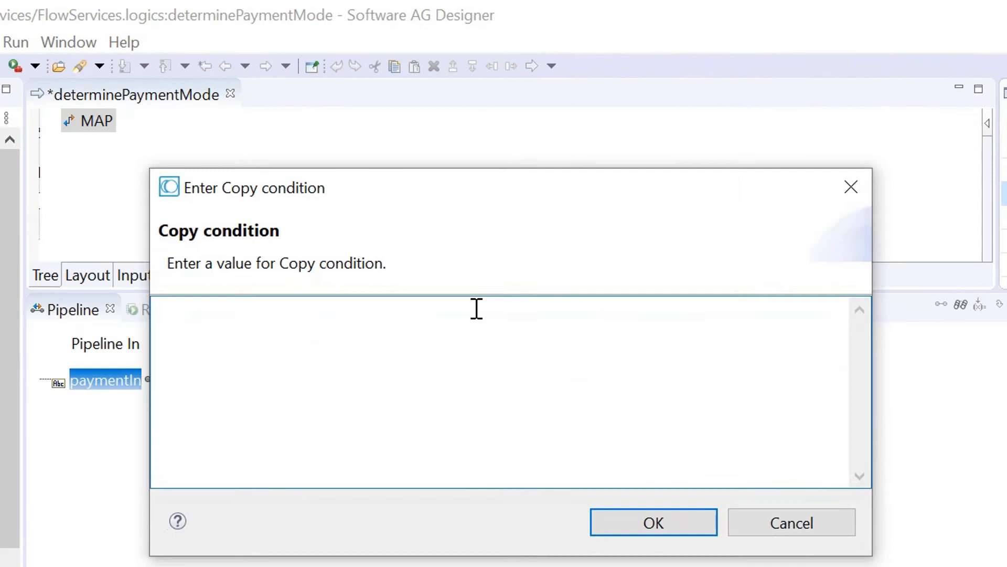
{"action": "type", "text": "%%"}
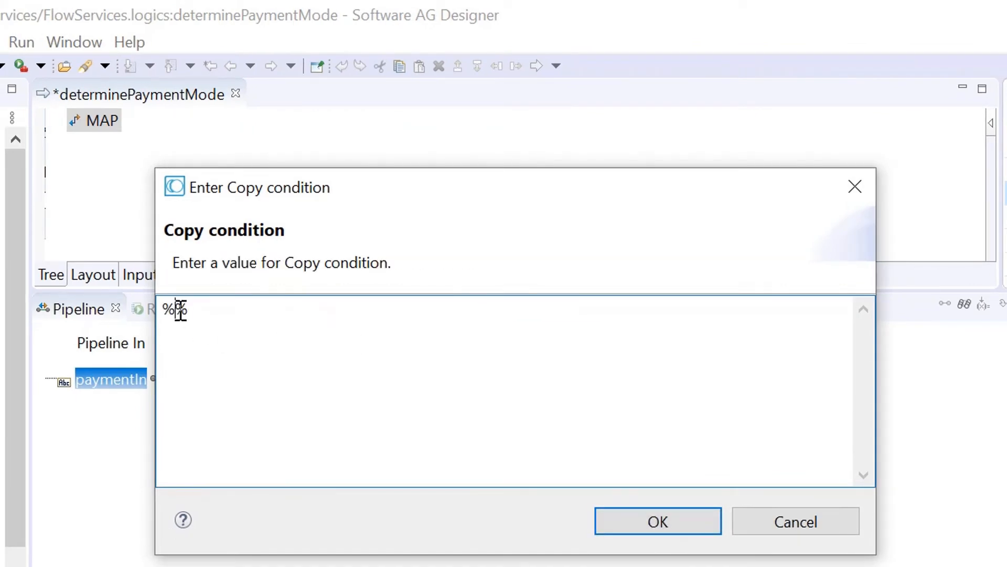
{"action": "type", "text": "paymentIn% ="}
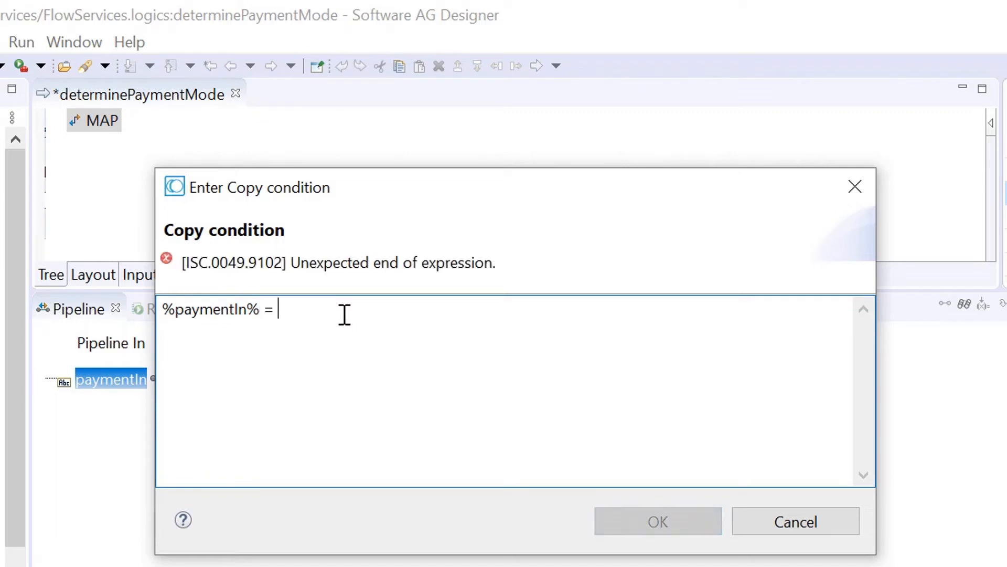
{"action": "type", "text": "//"}
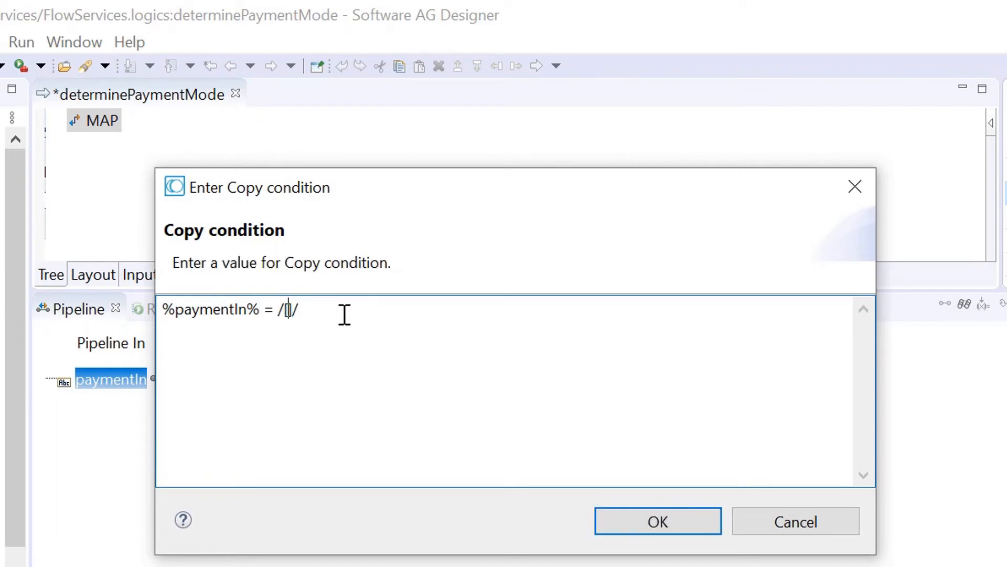
{"action": "type", "text": "[^"}
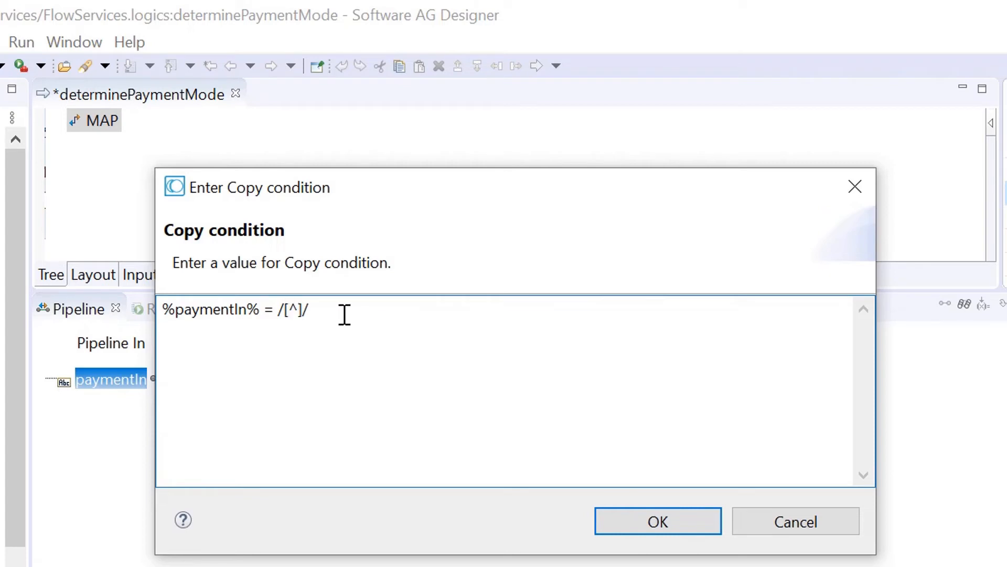
{"action": "type", "text": "\" \""}
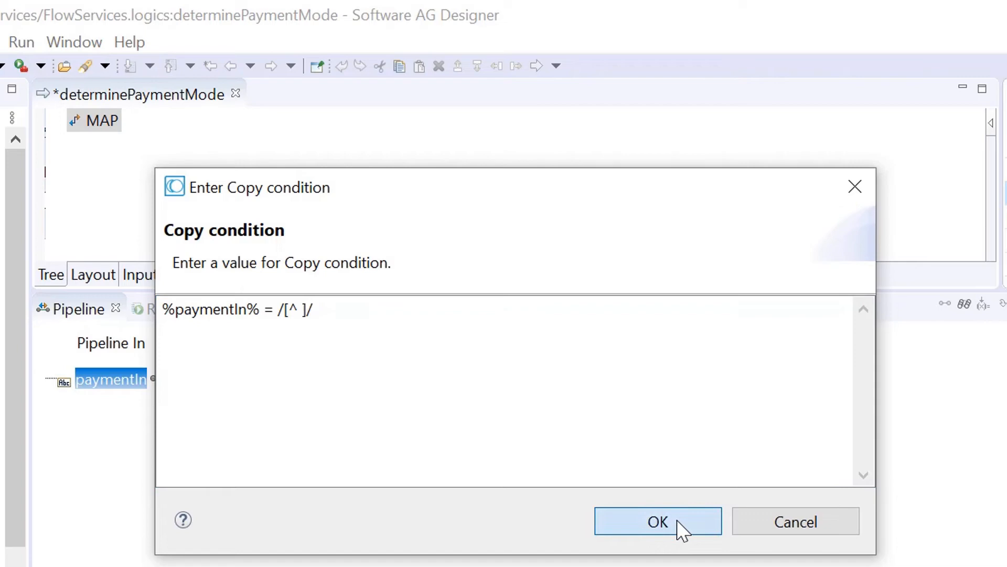
{"action": "left_click", "coordinate": [657, 522]}
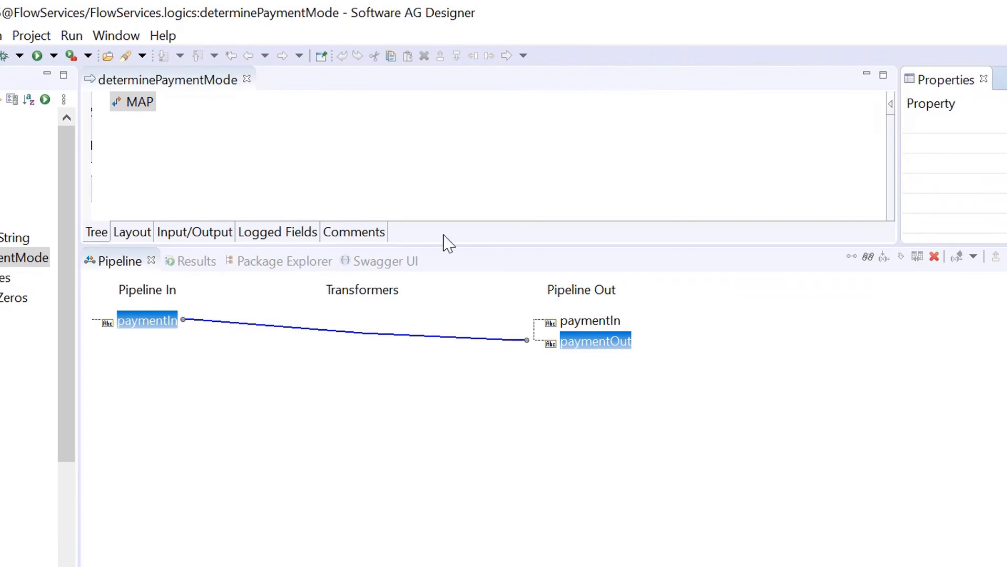
- Assign paymentOut the value Cash with Overwrite pipeline value unchecked
{"action": "double_click", "coordinate": [595, 341]}
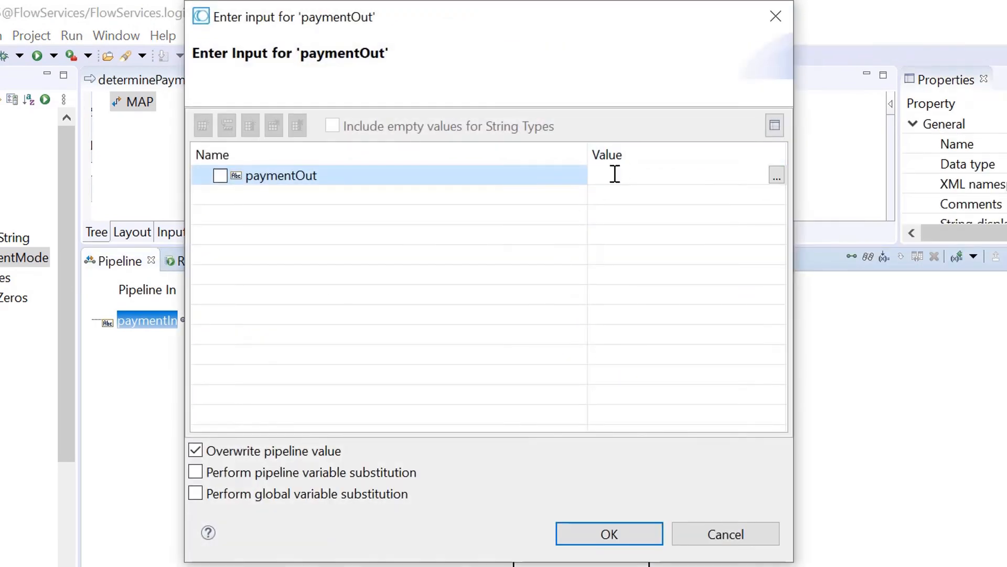
{"action": "type", "text": "Cas"}
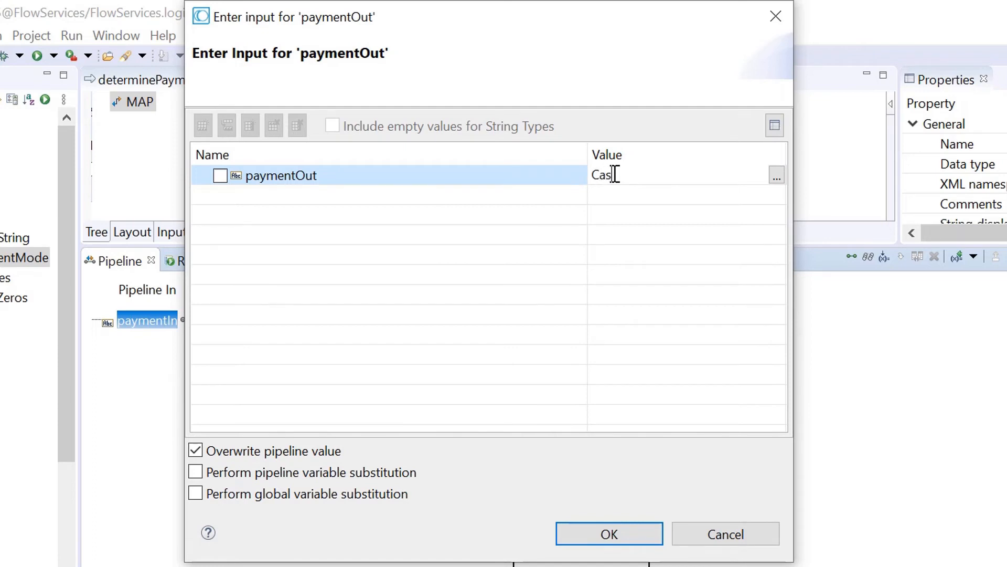
{"action": "type", "text": "h"}
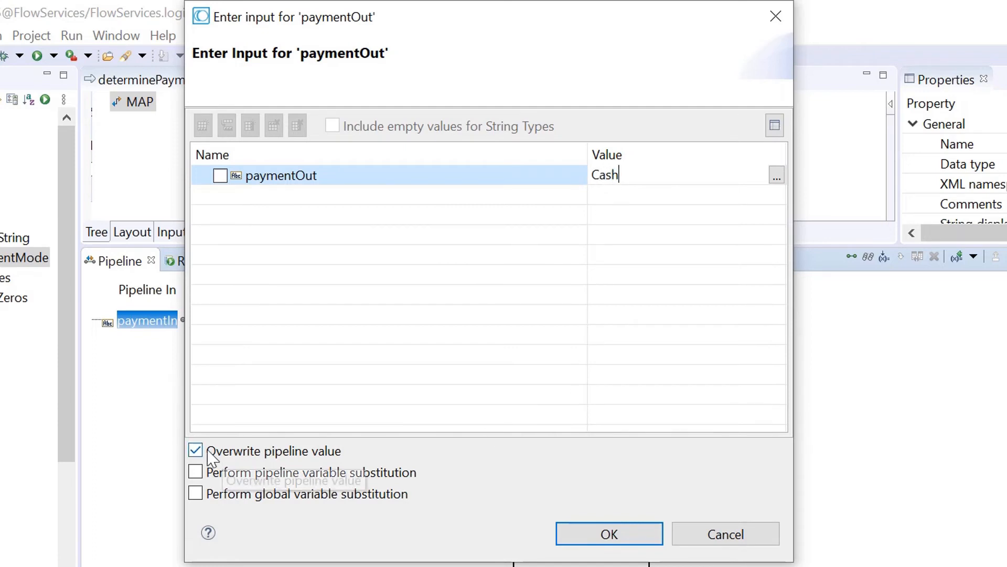
{"action": "left_click", "coordinate": [196, 451]}
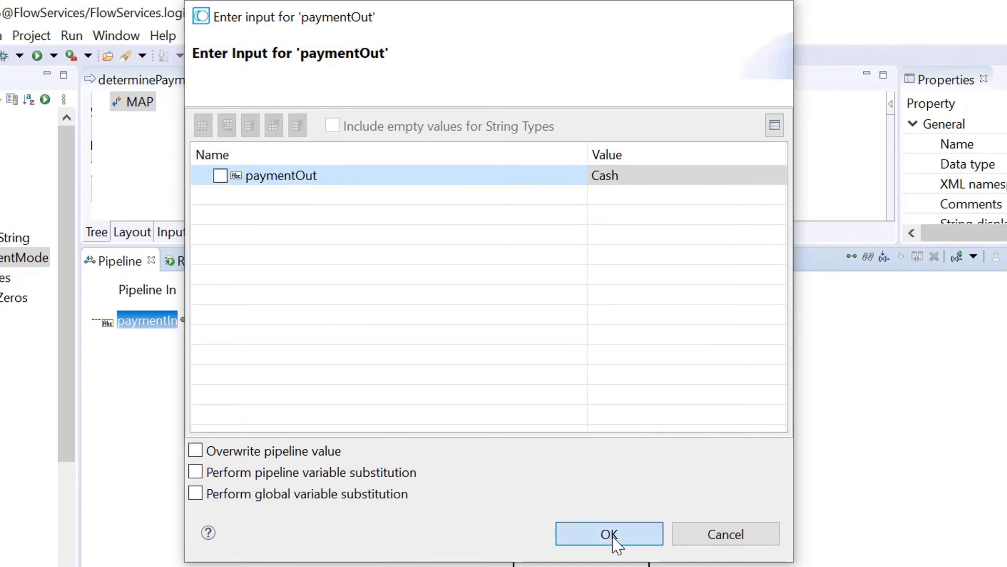
{"action": "left_click", "coordinate": [608, 534]}
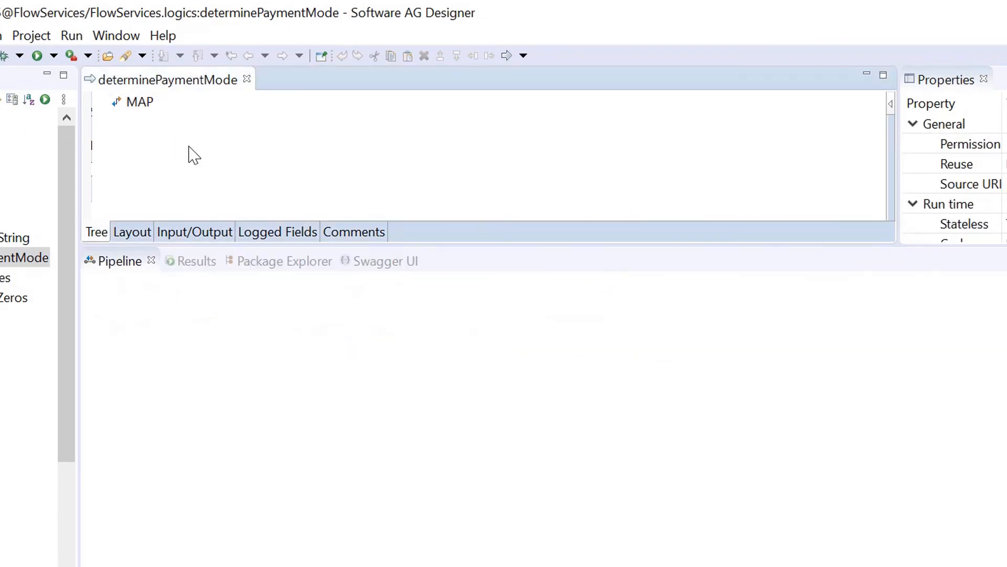
- Run the flow service with paymentIn = Paypal and view paymentOut returned as Paypal
{"action": "right_click", "coordinate": [193, 154]}
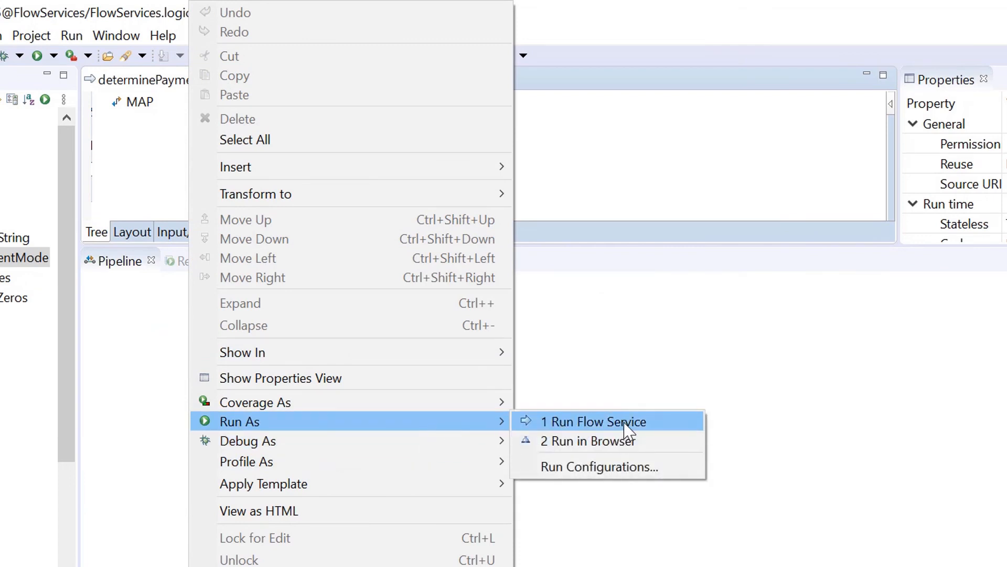
{"action": "left_click", "coordinate": [591, 421]}
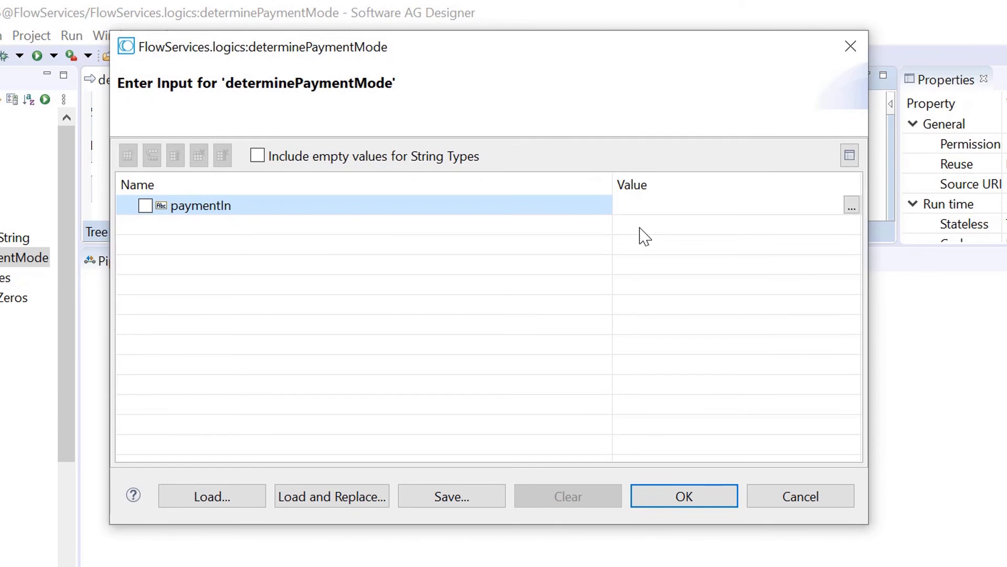
{"action": "type", "text": "Paypal"}
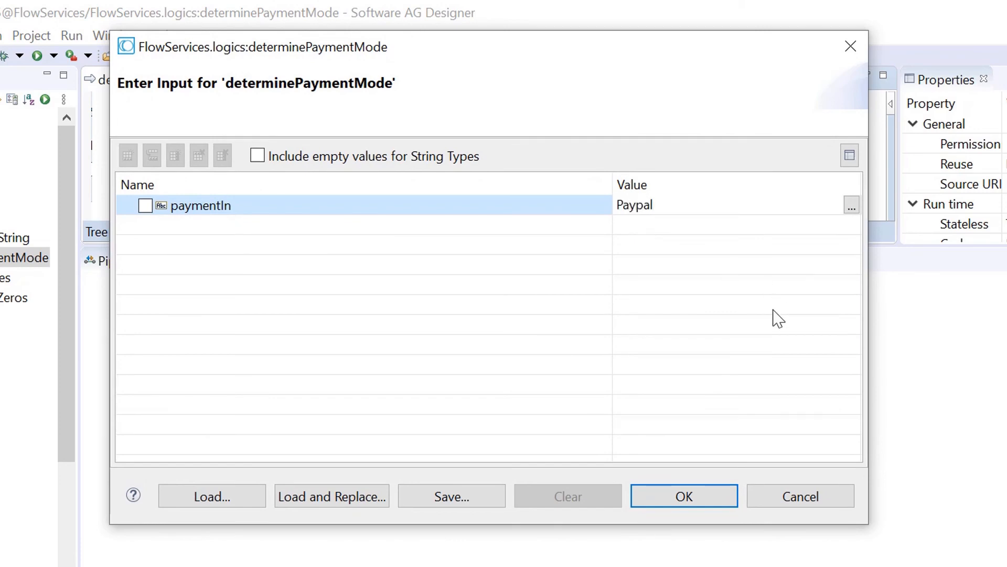
{"action": "left_click", "coordinate": [683, 496]}
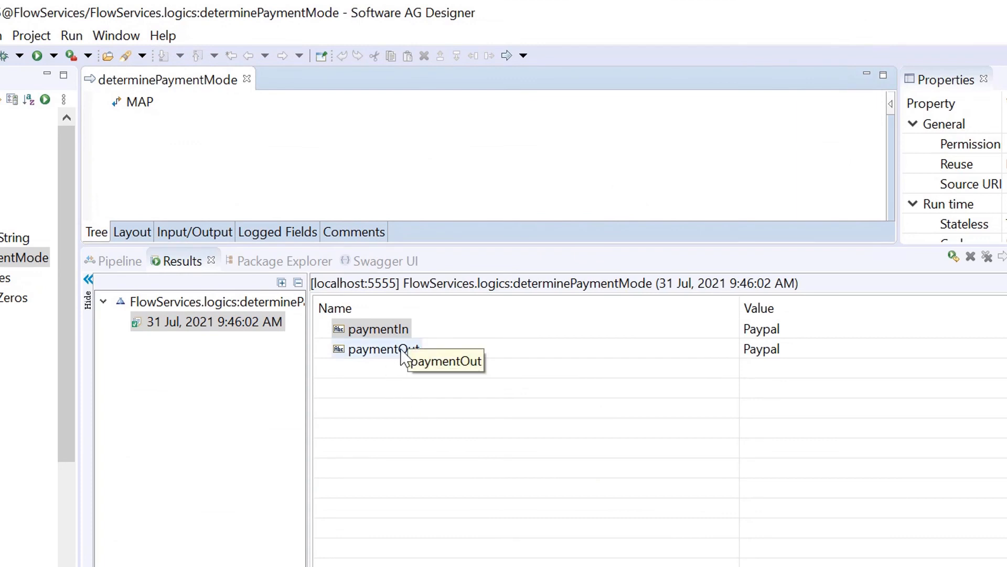
{"action": "left_click", "coordinate": [384, 348]}
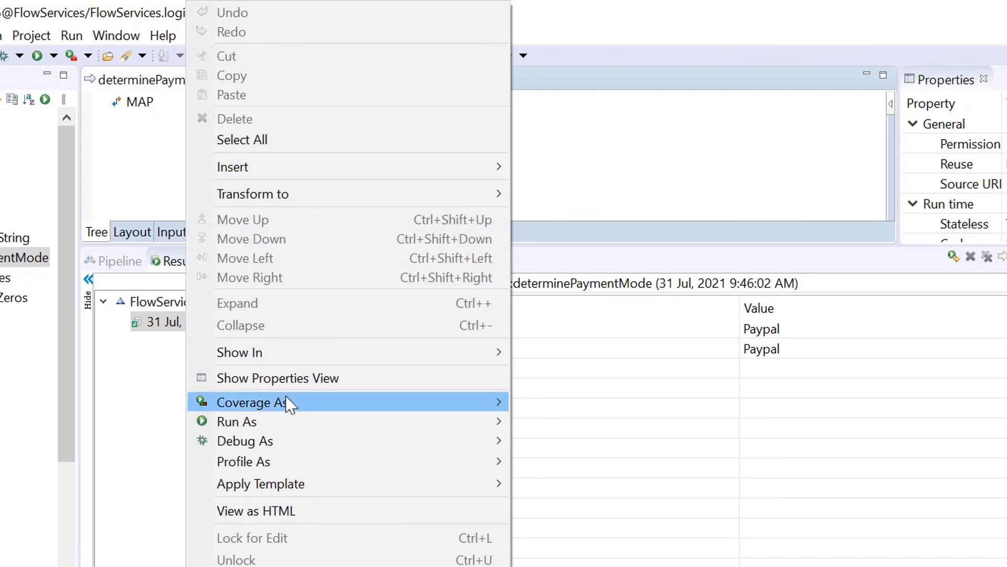
{"action": "mouse_move", "coordinate": [236, 421]}
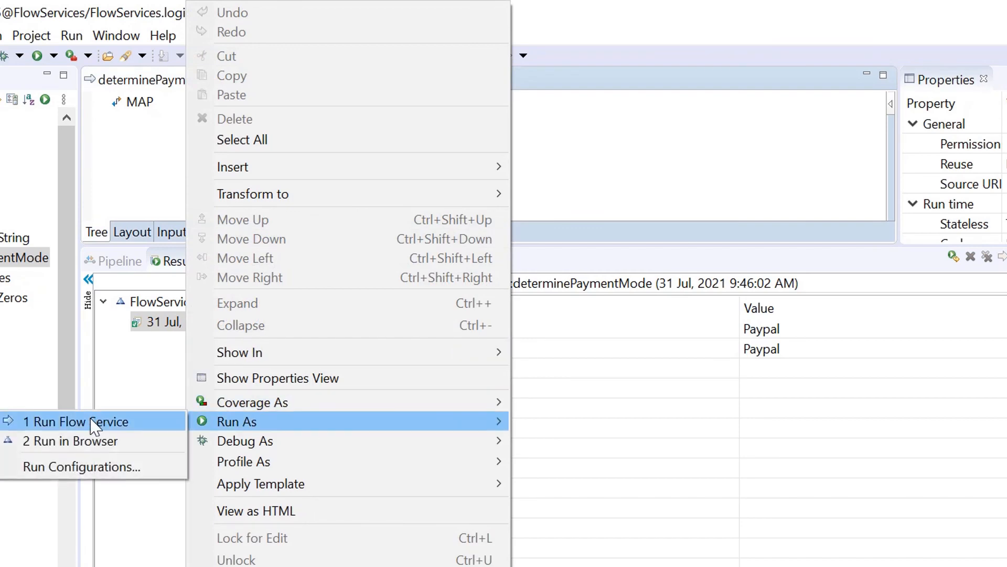
- Run the flow service with paymentIn left empty so paymentOut returns Cash
{"action": "left_click", "coordinate": [77, 421]}
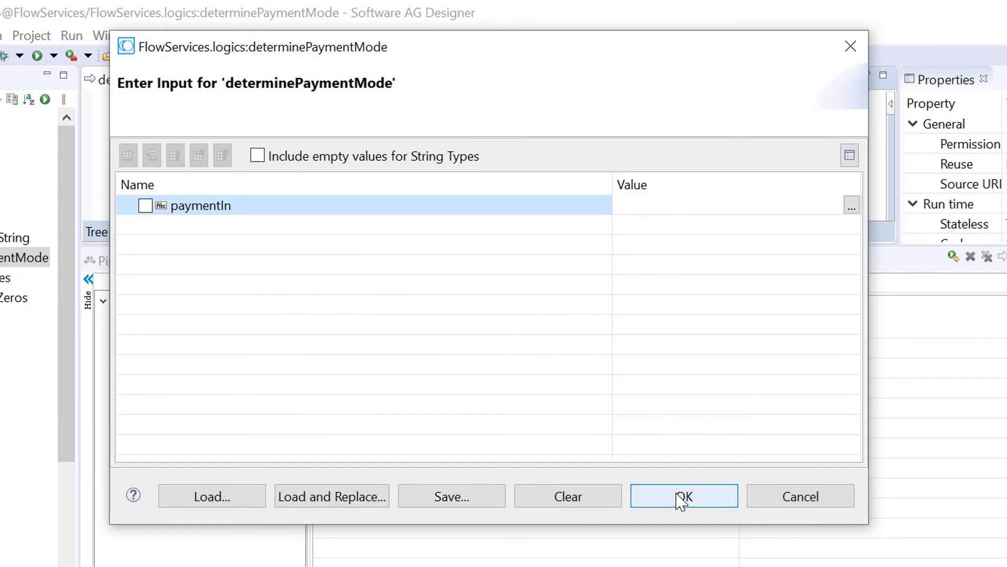
{"action": "left_click", "coordinate": [683, 496]}
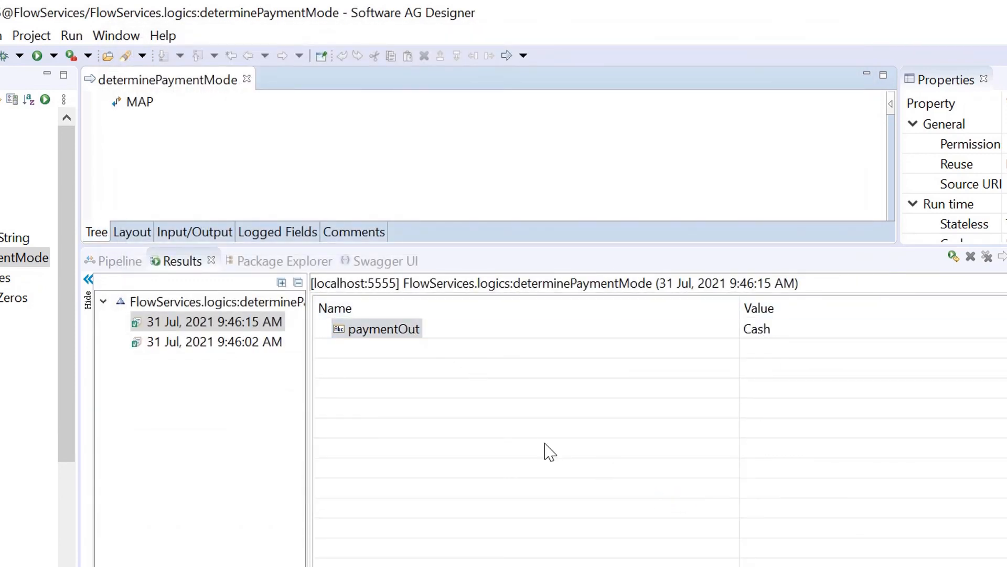
{"action": "mouse_move", "coordinate": [196, 164]}
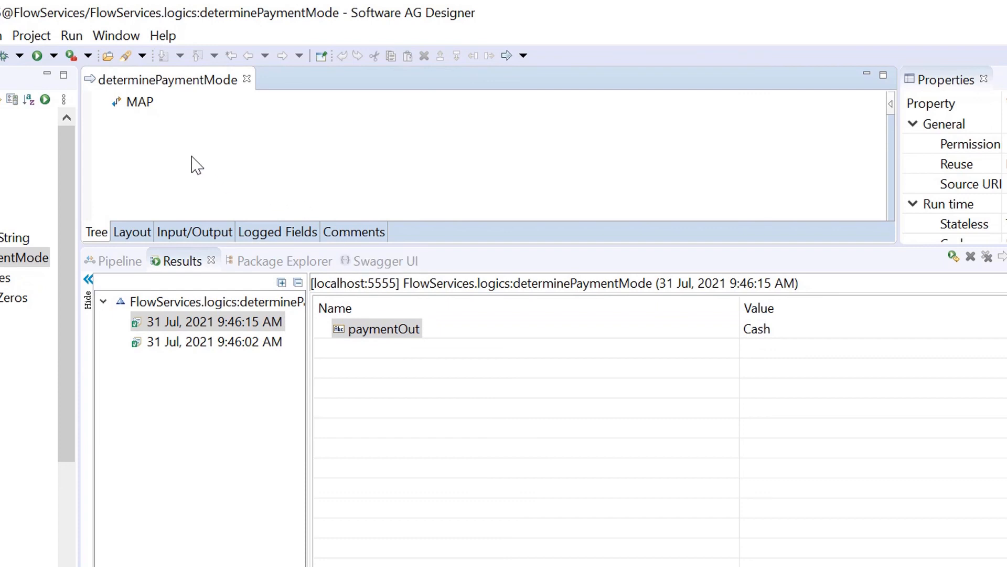